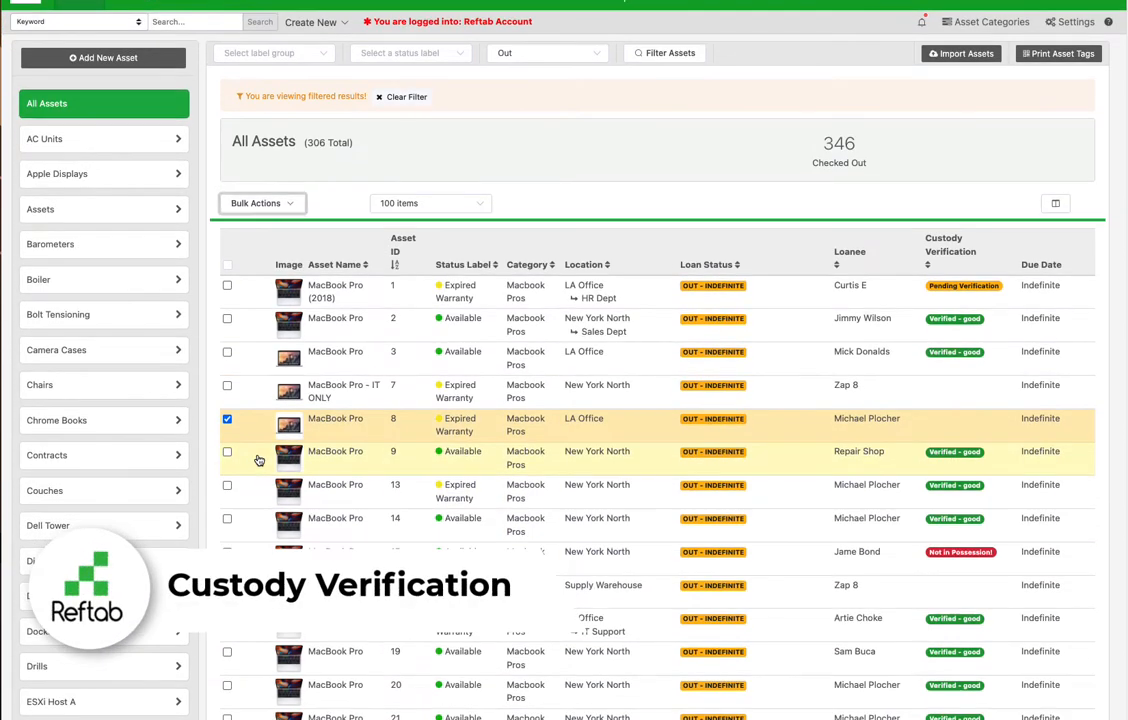
# Step: Select MacBook Pro assets 8, 20 and 21 and bring up Bulk Actions for them
pyautogui.scroll(-3)
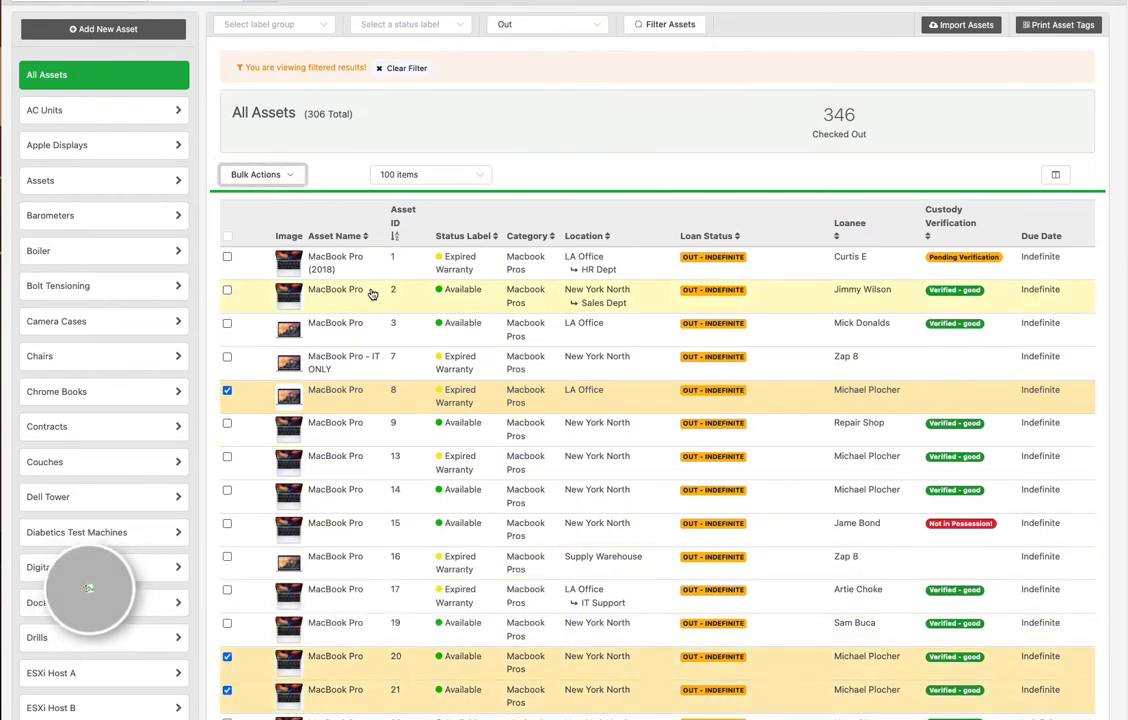
pyautogui.click(262, 174)
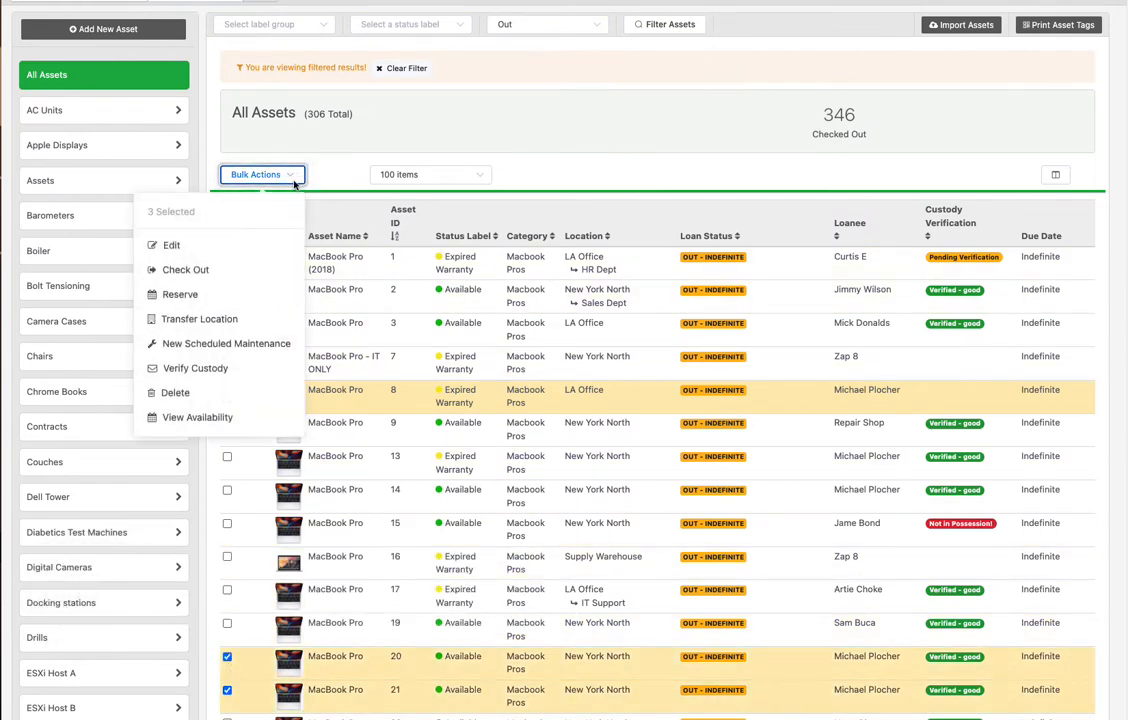
# Step: Start Verify Custody for the selected MacBooks with a response due date of 11/14/2022
pyautogui.click(196, 368)
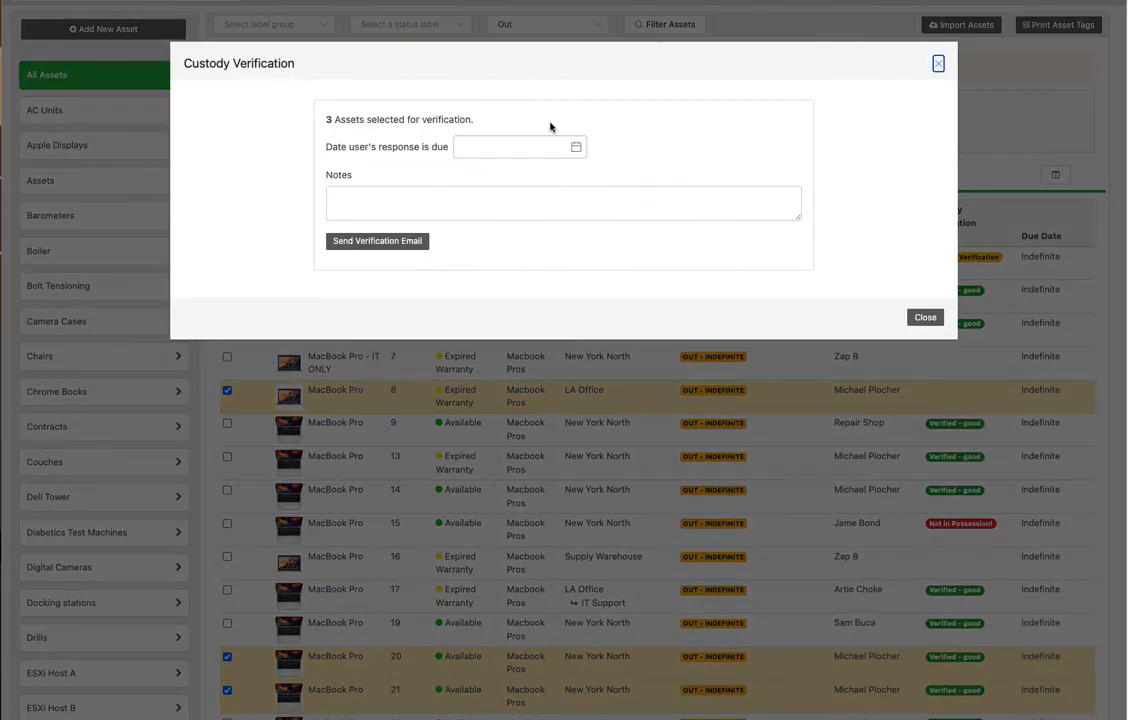
pyautogui.click(510, 146)
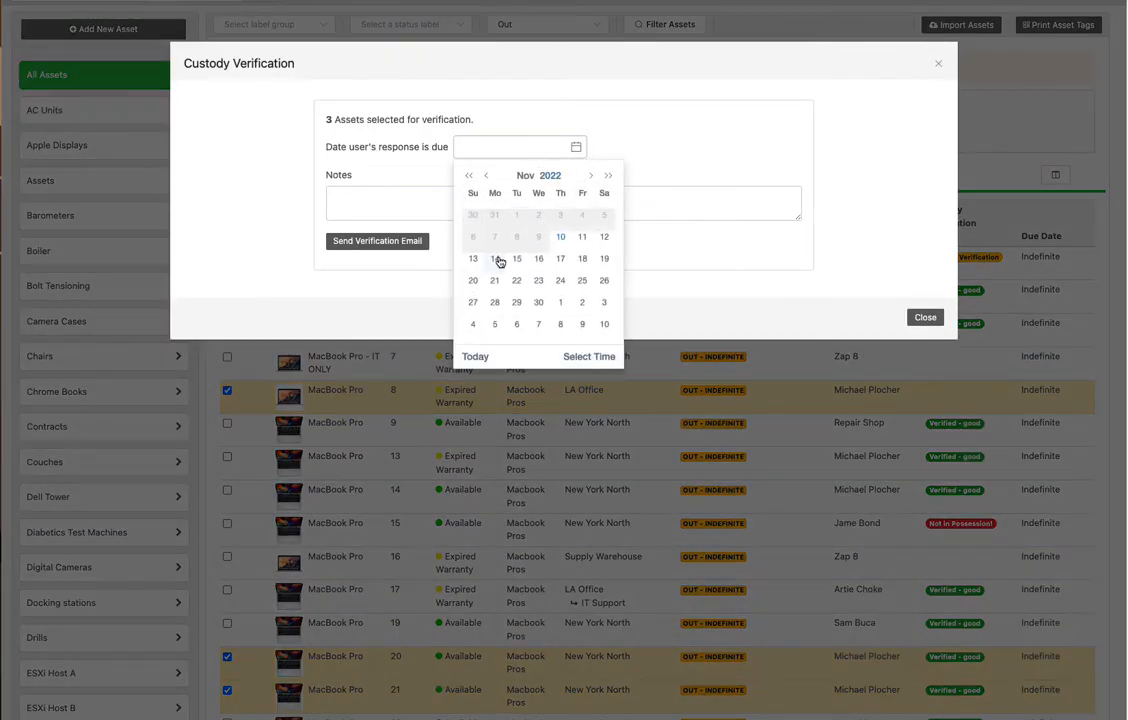
pyautogui.click(494, 258)
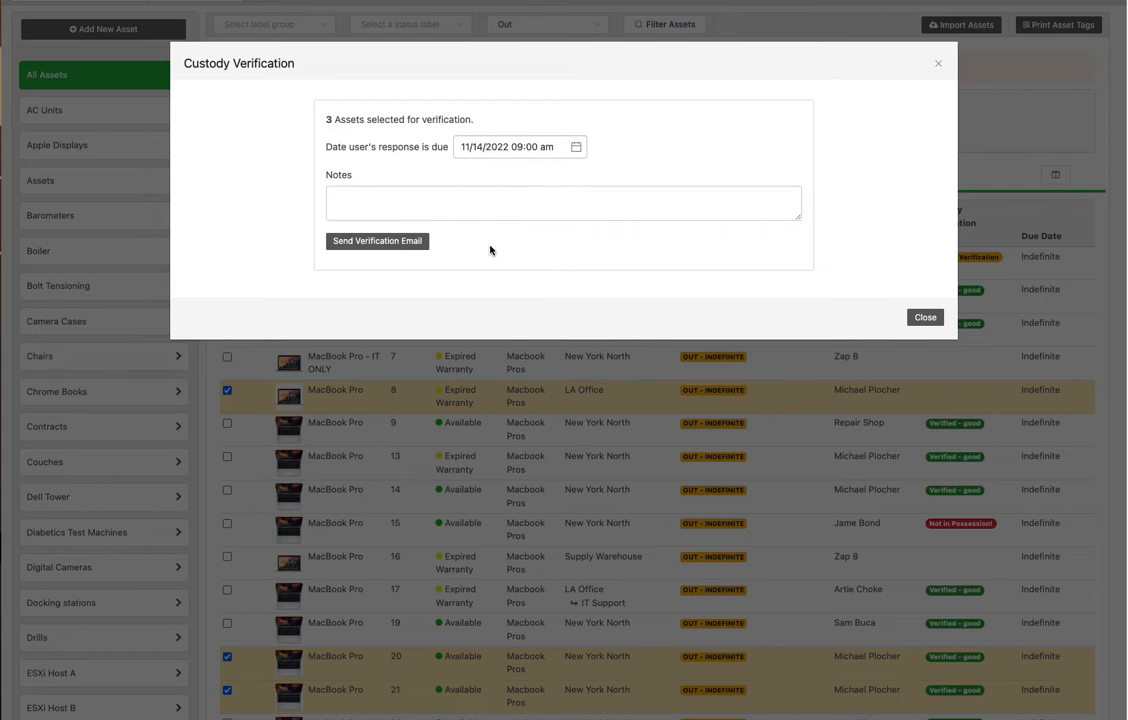
# Step: Add the note 'verify your assets', send the verification email and close the window
pyautogui.click(564, 202)
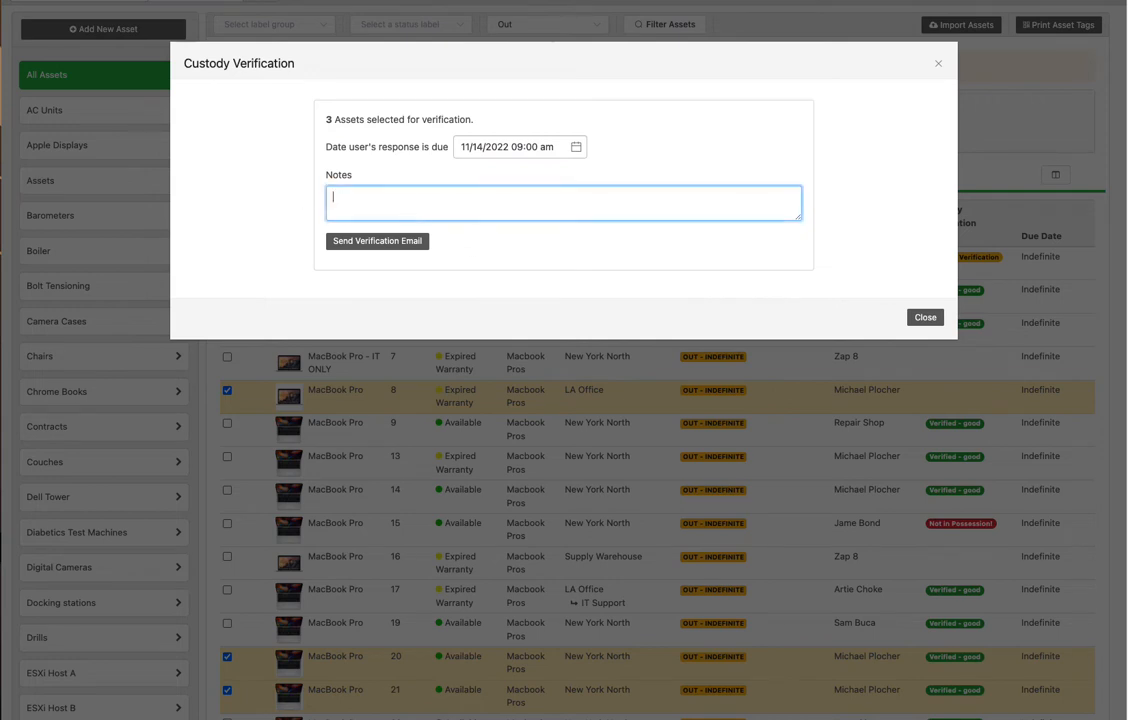
pyautogui.write('verify your assets')
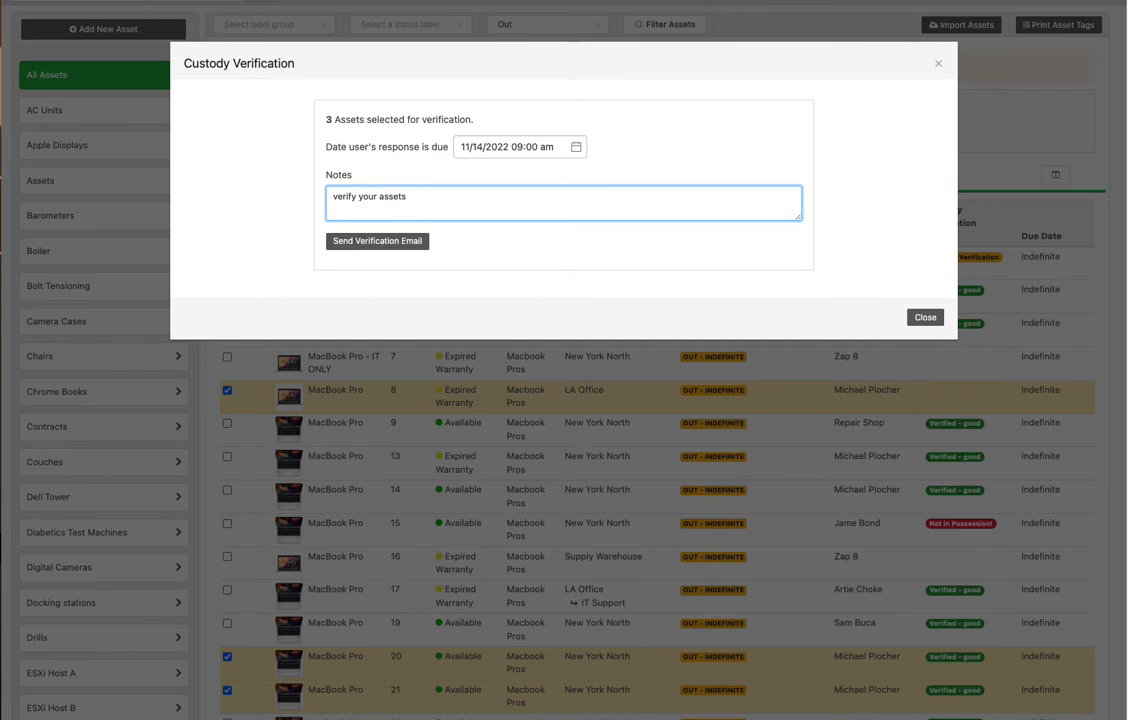
pyautogui.click(376, 240)
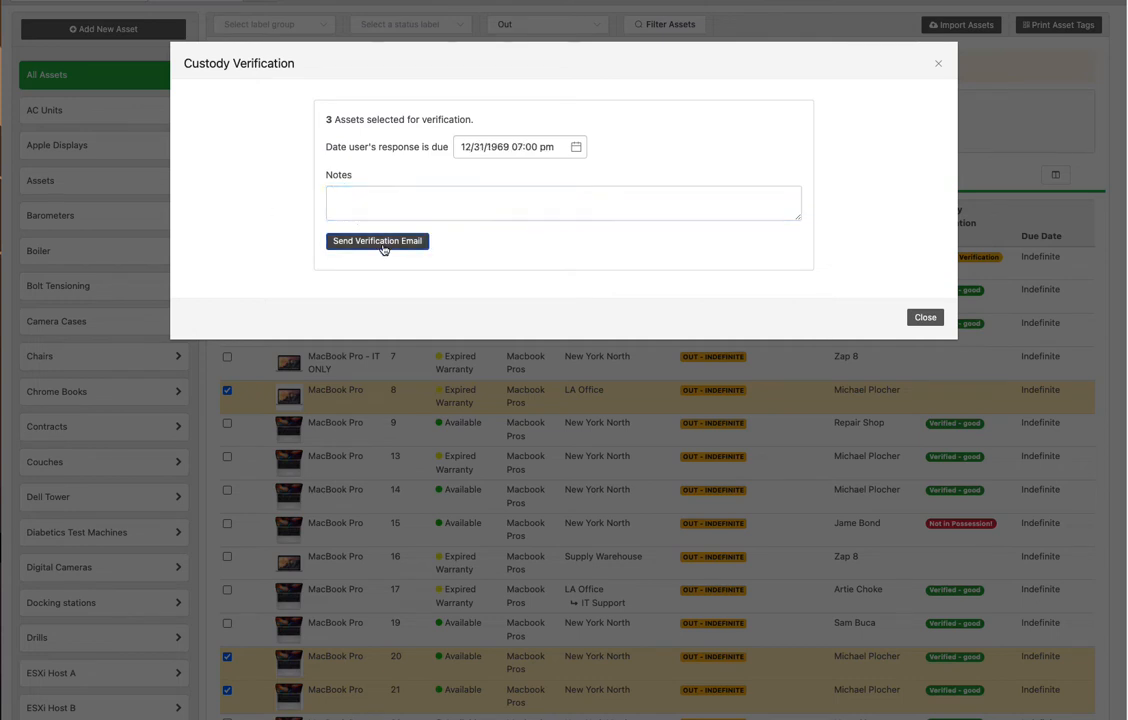
pyautogui.click(376, 240)
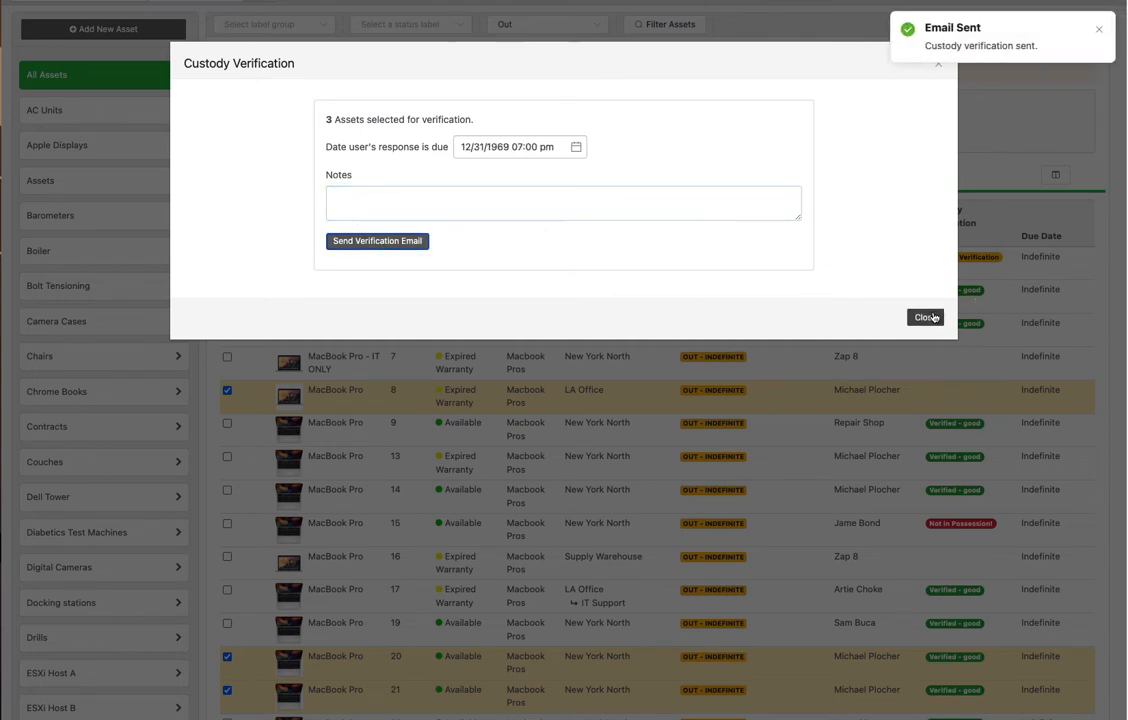
pyautogui.click(924, 316)
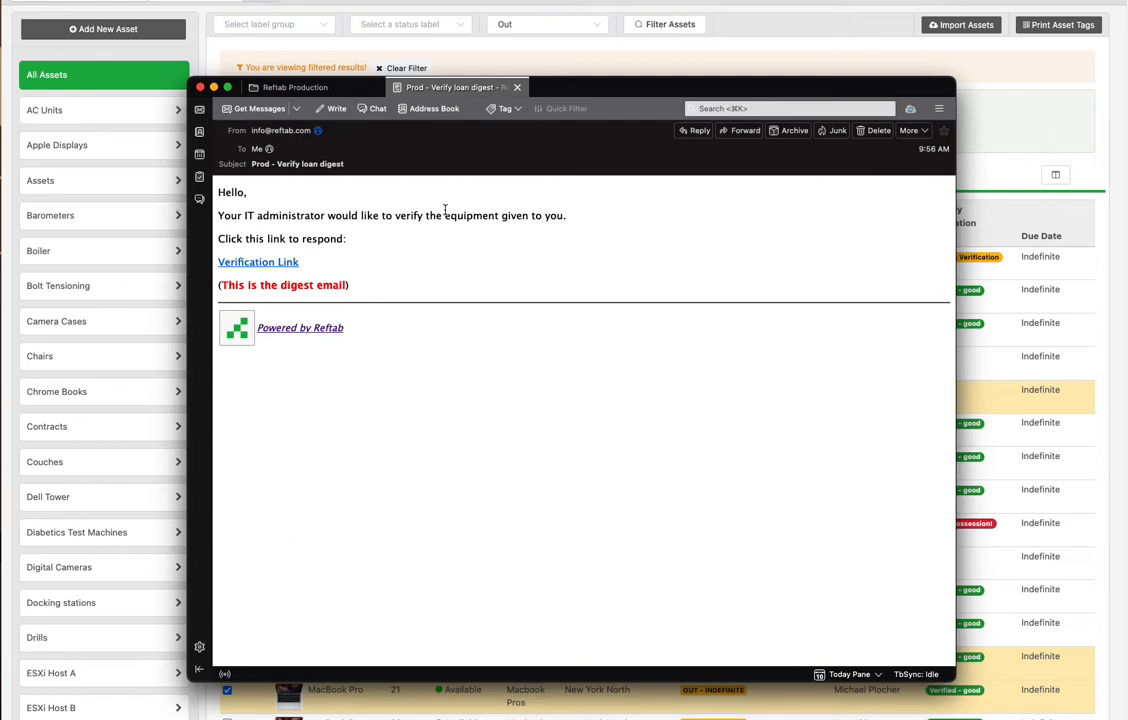
pyautogui.moveTo(258, 268)
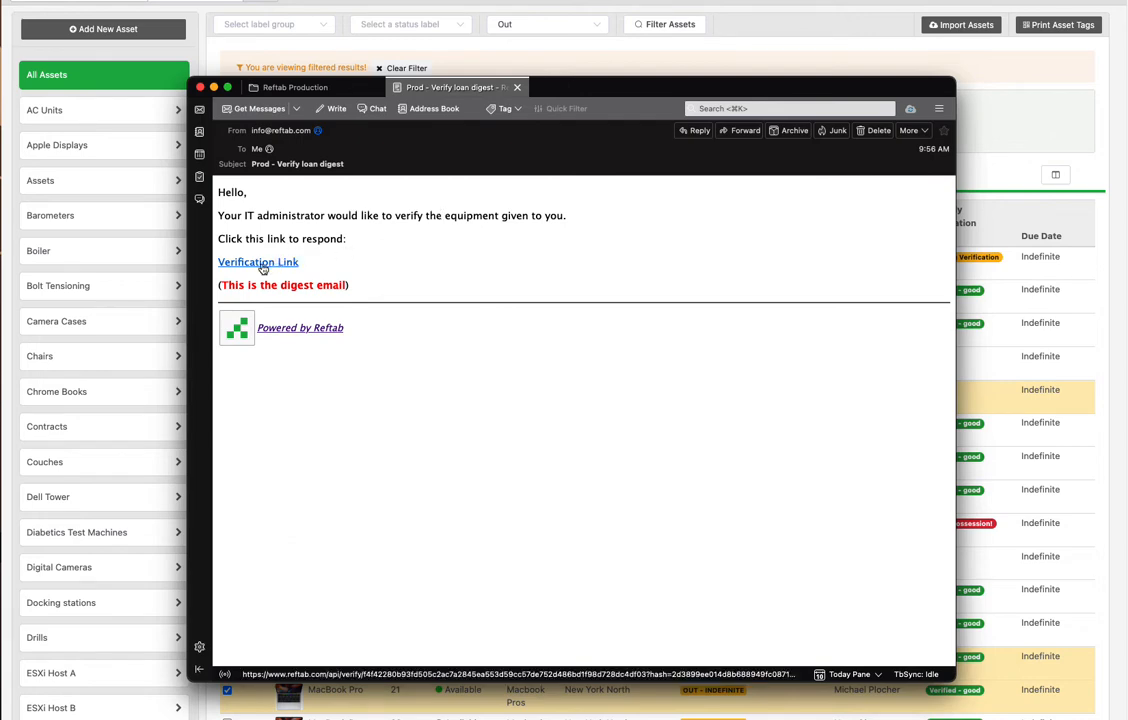
# Step: Follow the Verification Link in the 'Verify loan digest' email to the possession form
pyautogui.click(258, 262)
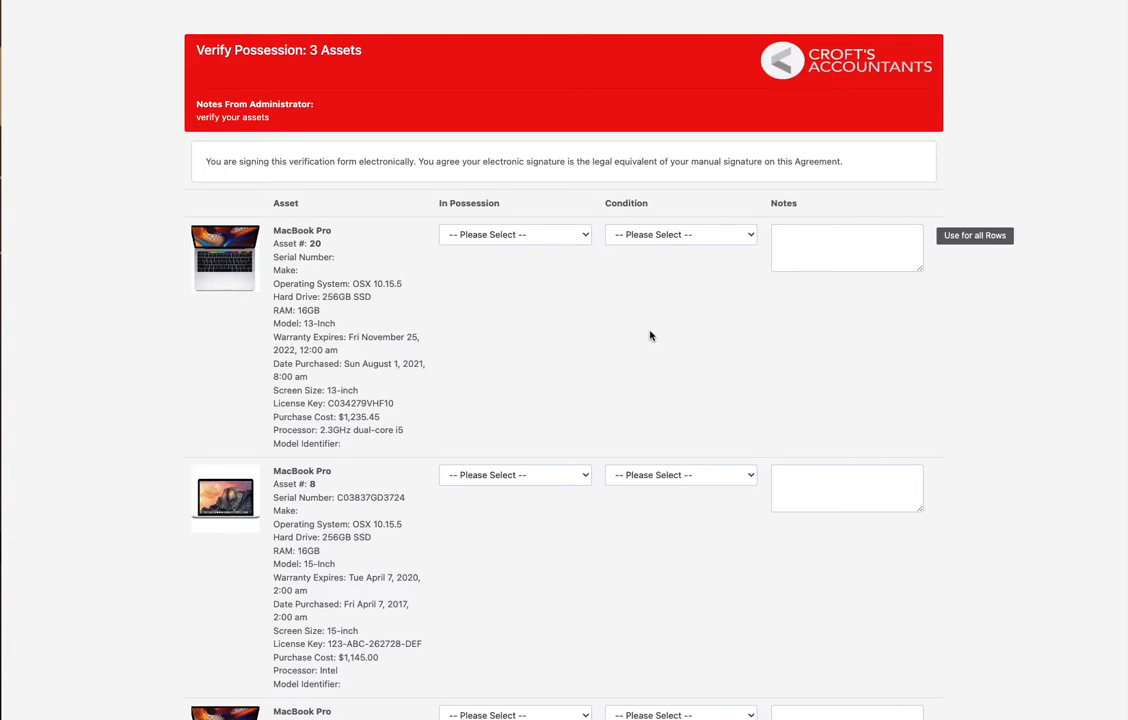
# Step: Mark asset 20 In Possession Yes, Condition Good, noted 'I still have this', applied to all rows
pyautogui.click(514, 234)
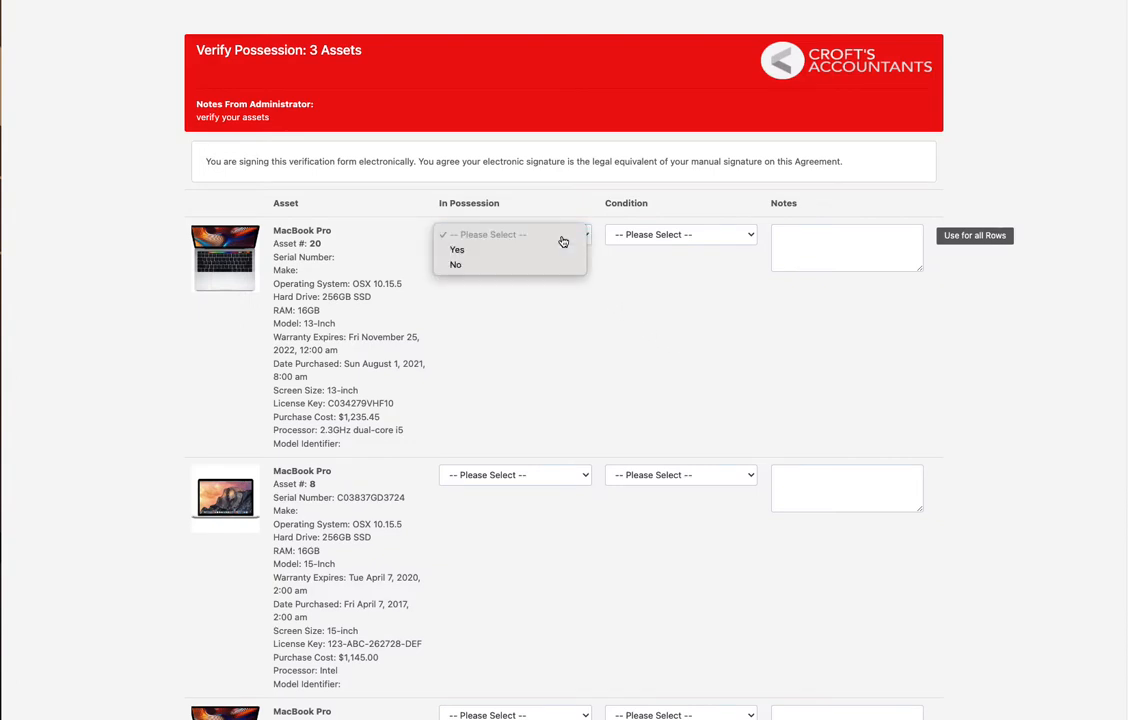
pyautogui.click(456, 248)
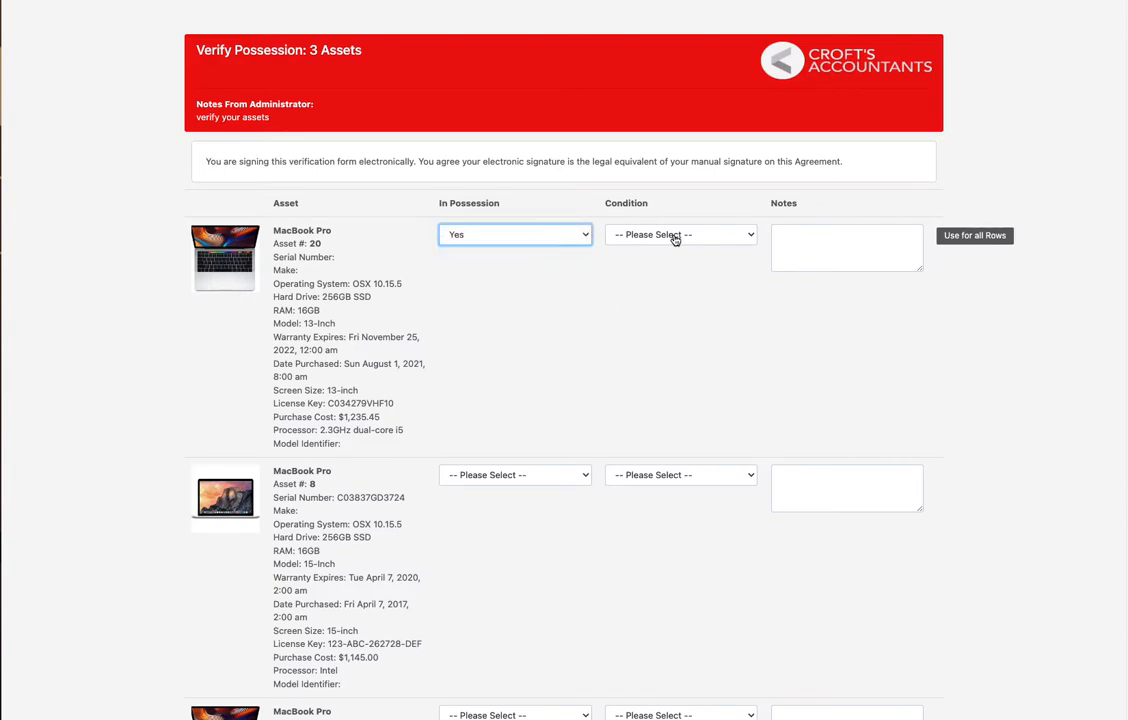
pyautogui.click(678, 234)
pyautogui.write('I still have this')
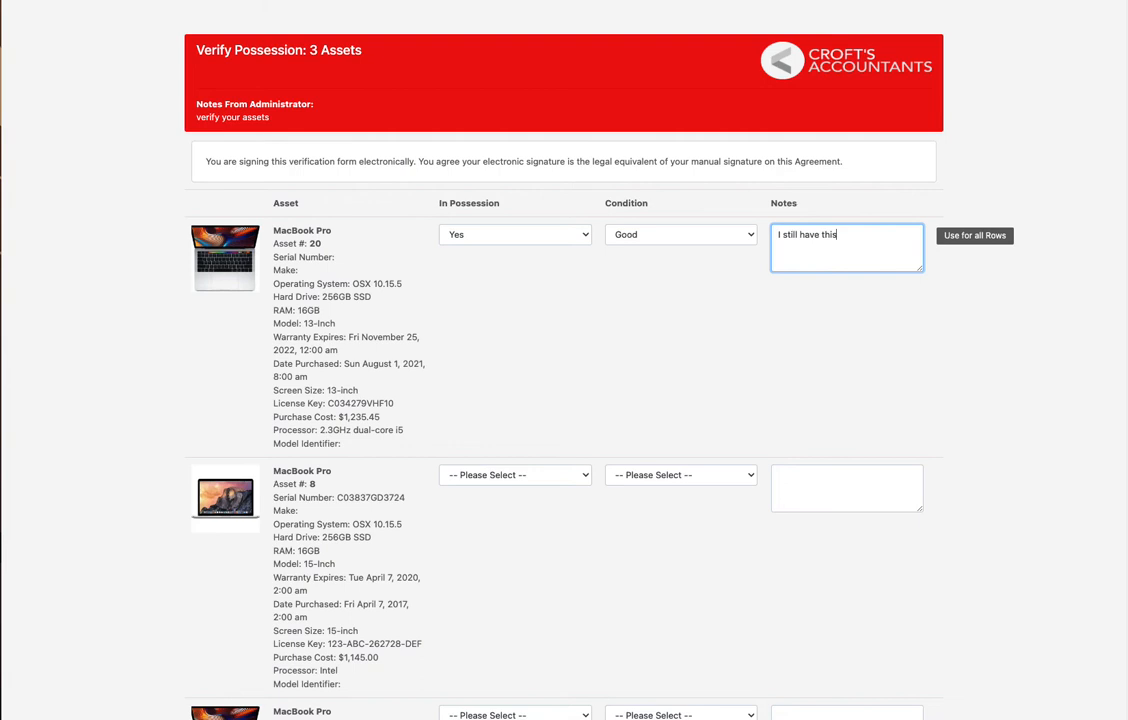
pyautogui.moveTo(992, 248)
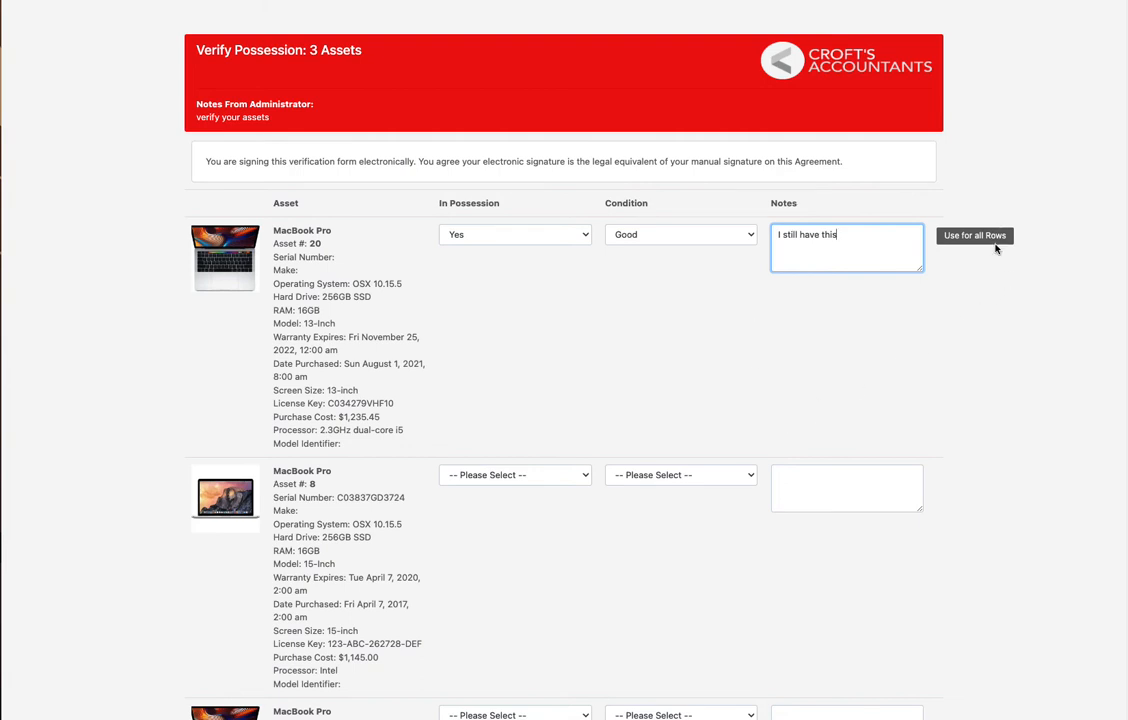
pyautogui.click(972, 236)
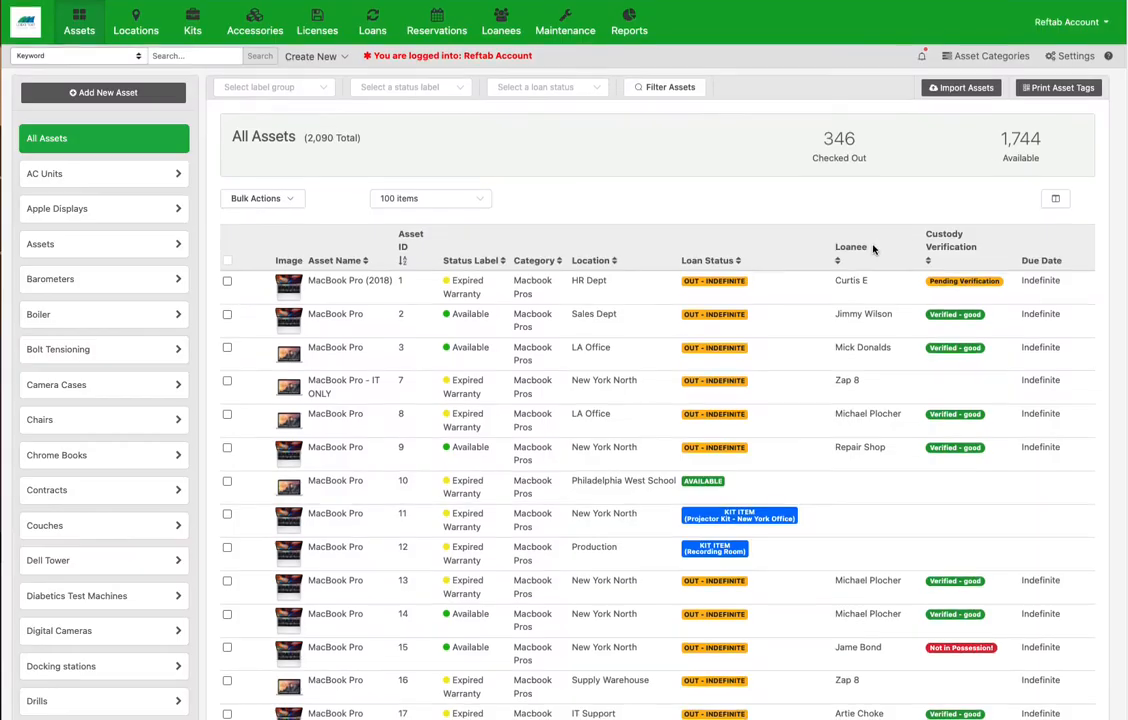
# Step: Open MacBook Pro asset 21's record showing not in possession, damaged, 'The screen is broken'
pyautogui.scroll(-3)
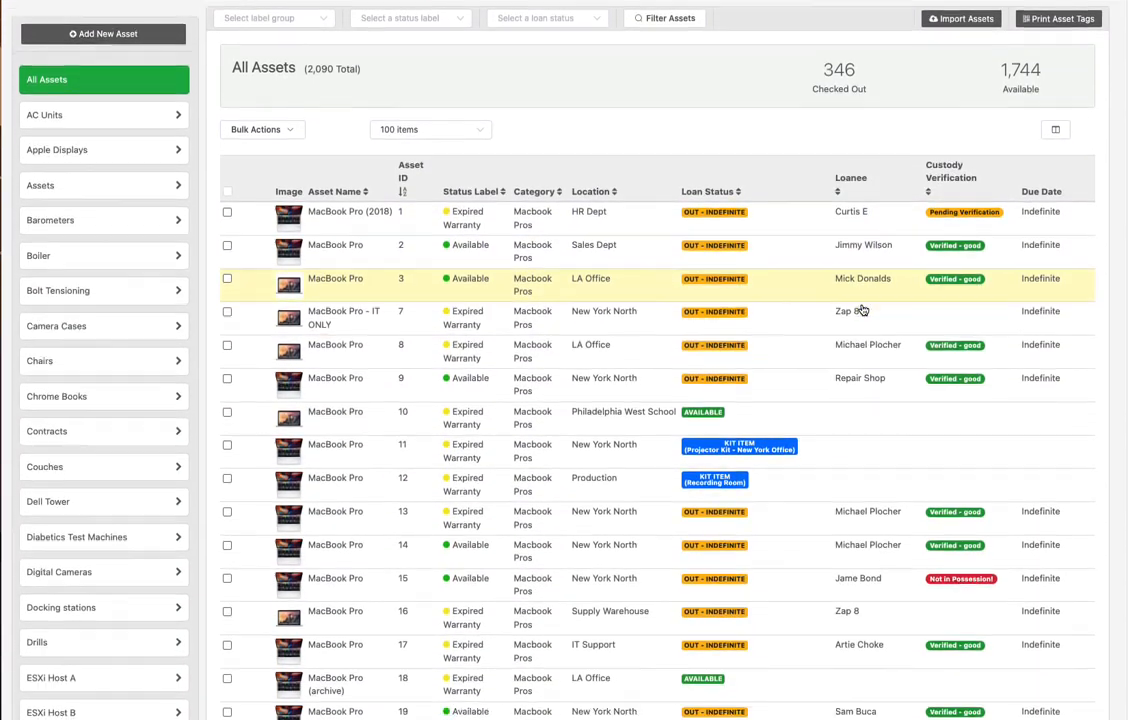
pyautogui.scroll(-3)
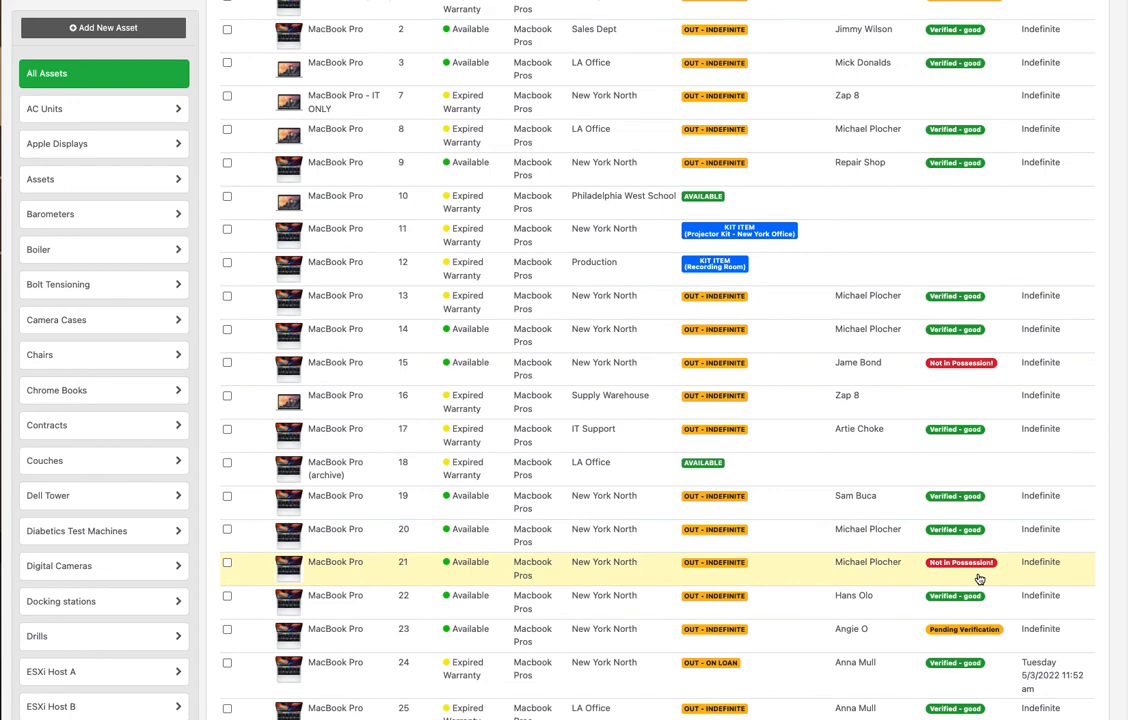
pyautogui.click(336, 562)
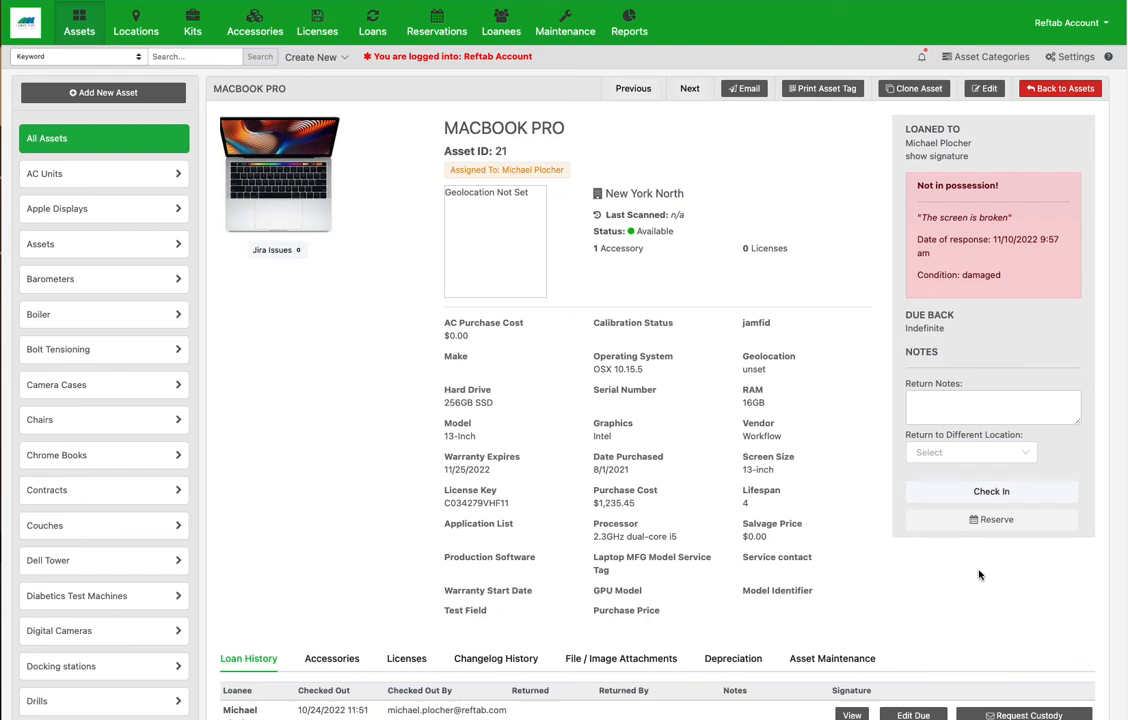
pyautogui.moveTo(972, 578)
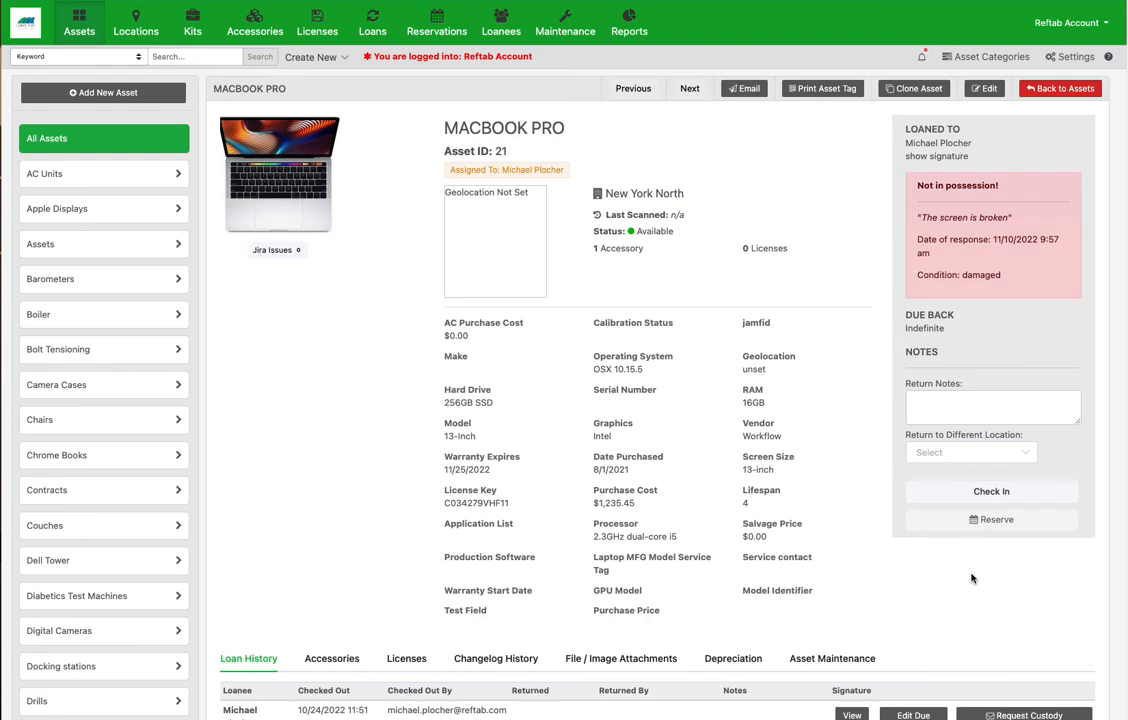